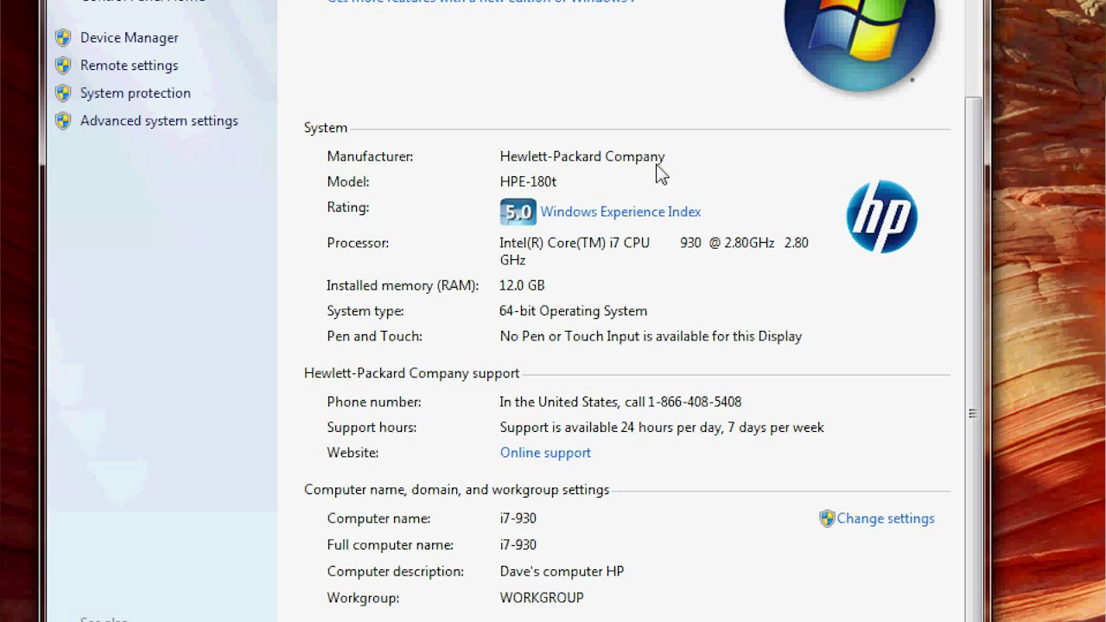
pyautogui.moveTo(628, 304)
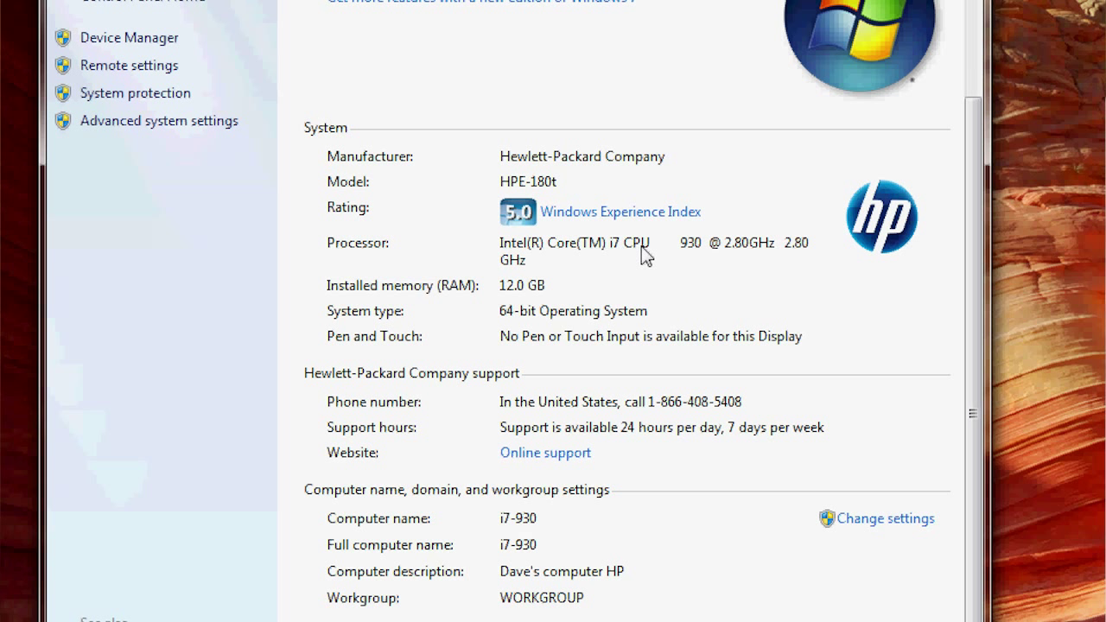
pyautogui.moveTo(708, 259)
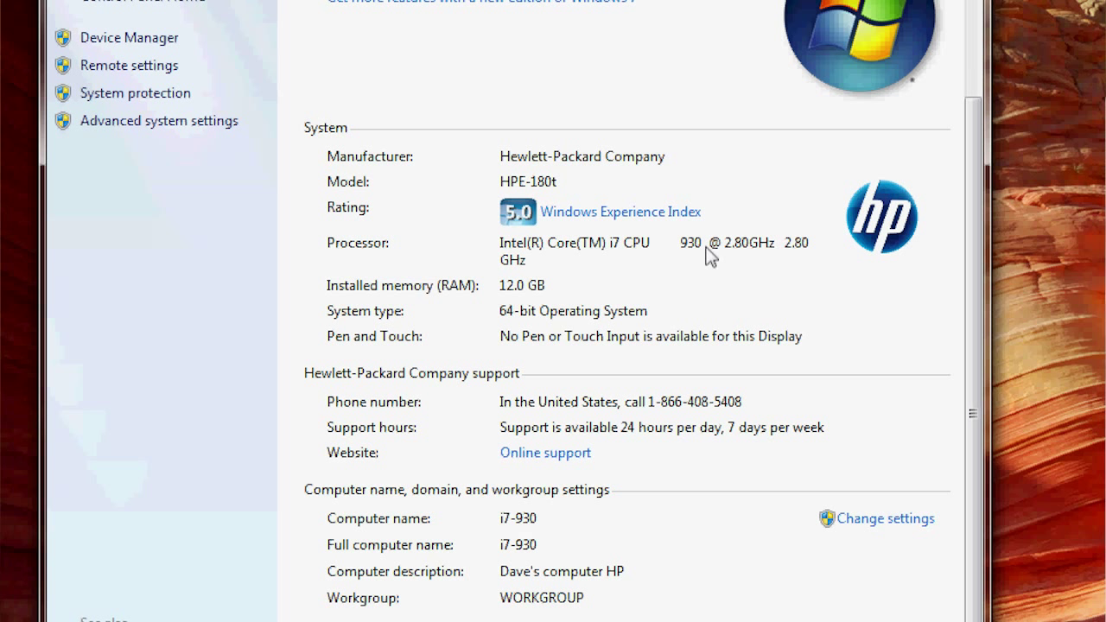
pyautogui.moveTo(750, 261)
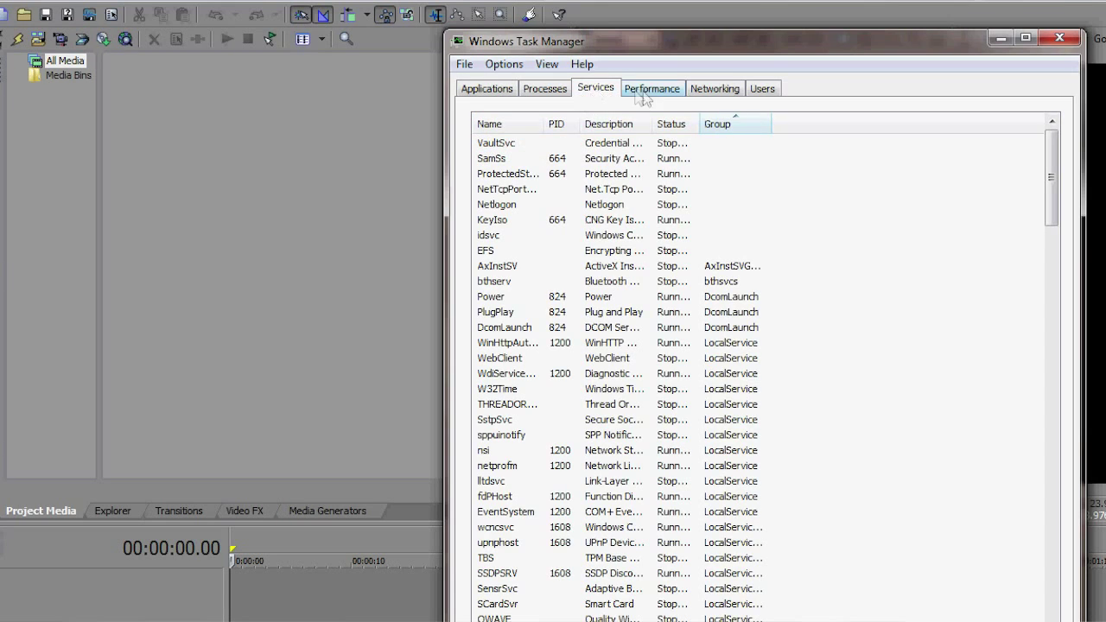
# View Performance memory usage, then sort the Processes list by memory descending.
pyautogui.click(651, 86)
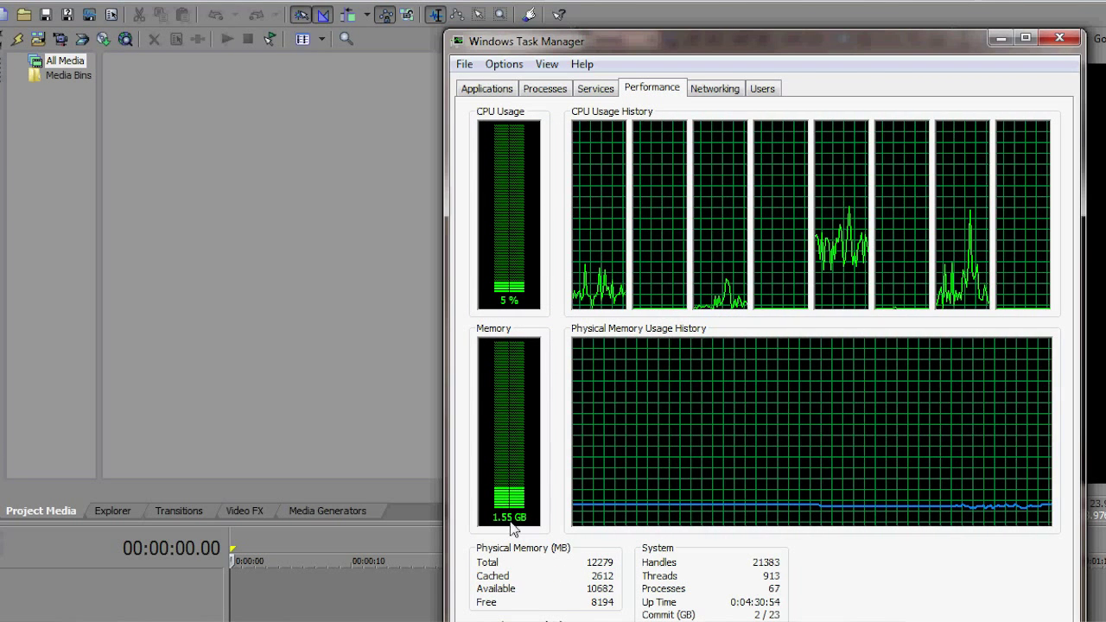
pyautogui.click(544, 86)
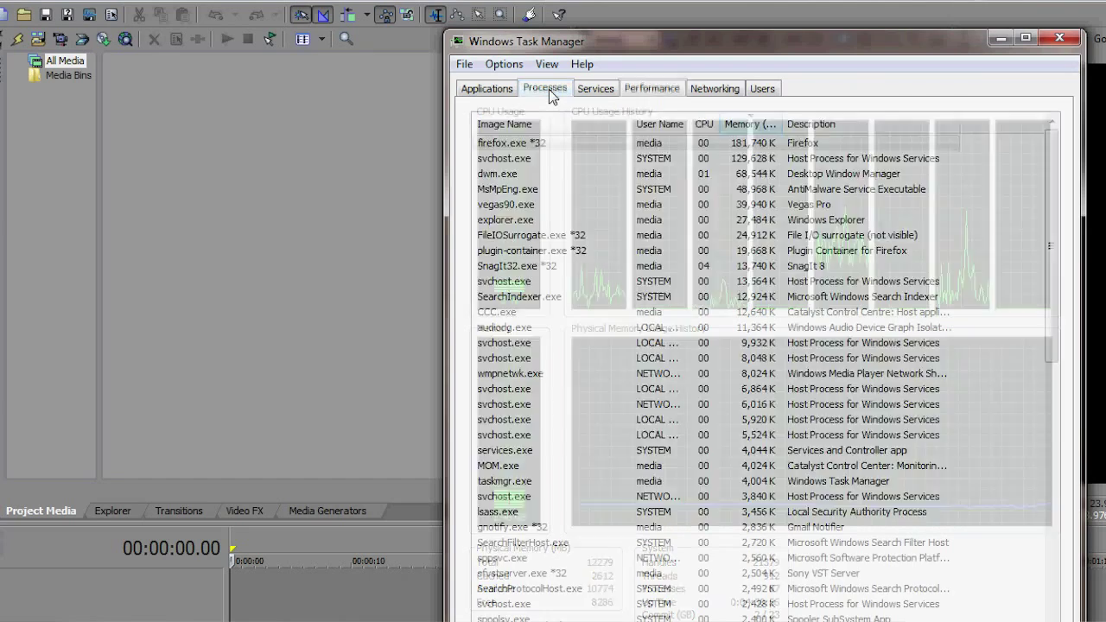
pyautogui.click(748, 125)
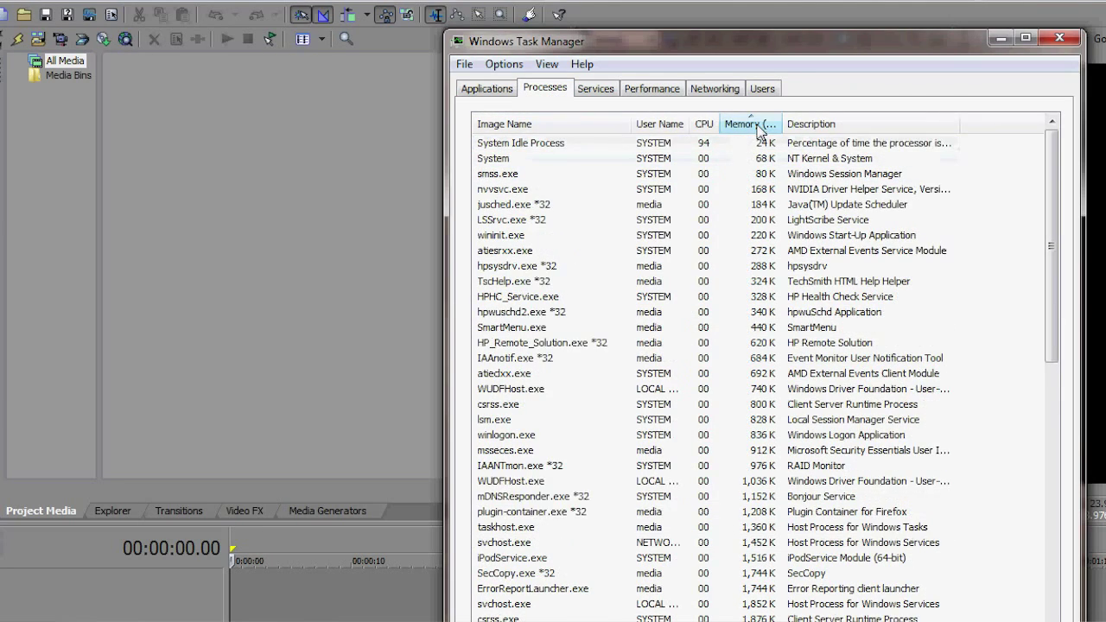
pyautogui.click(749, 125)
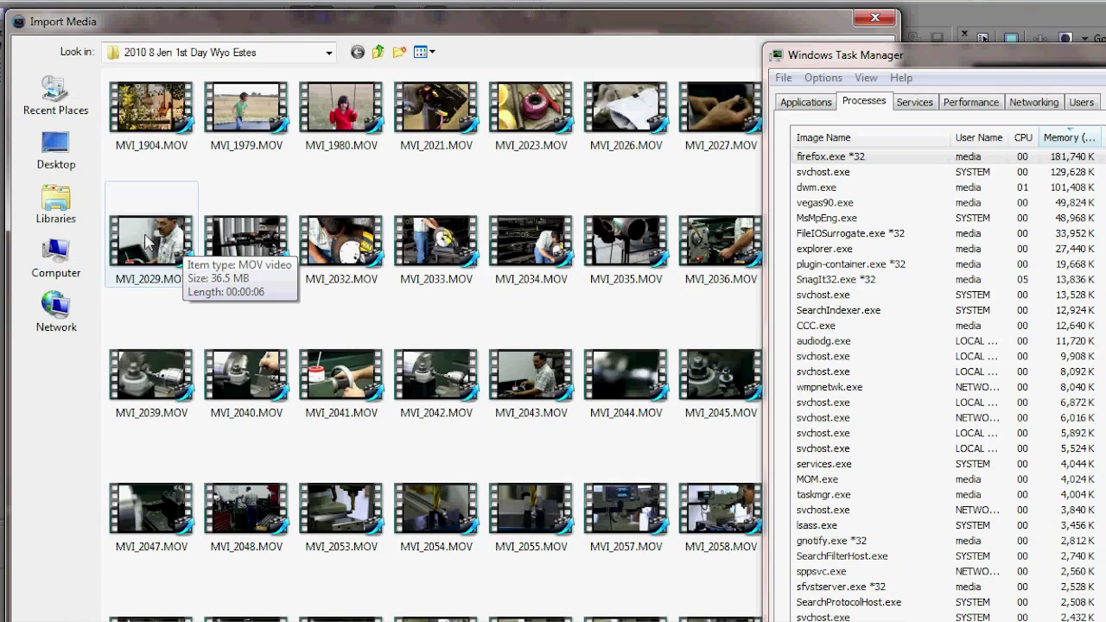
# Import clip MVI_2029.MOV into the Vegas project media.
pyautogui.click(152, 233)
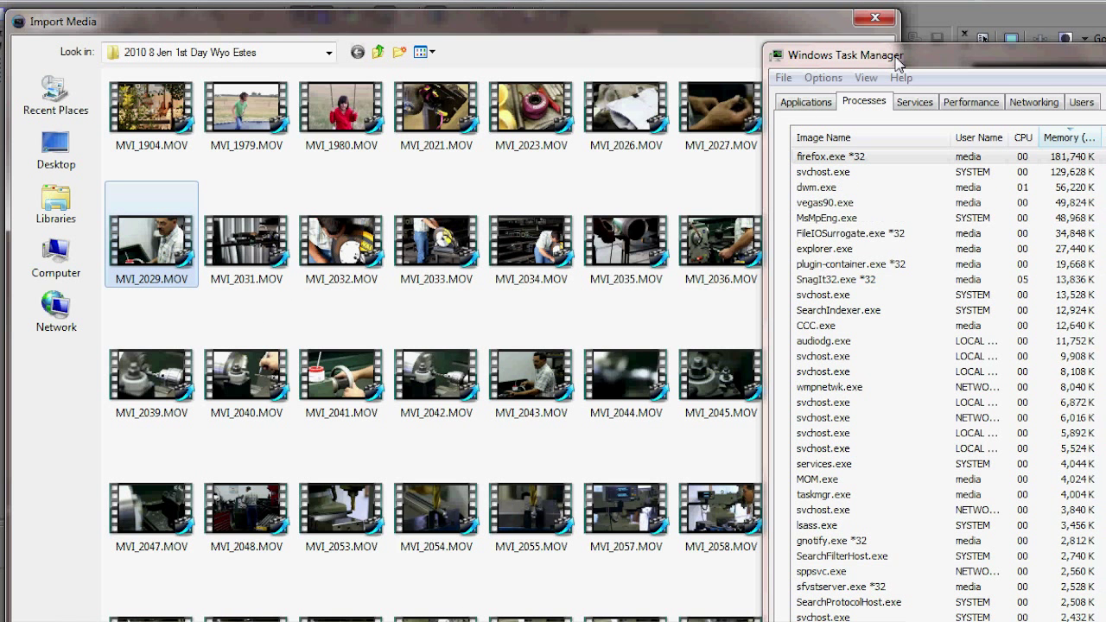
pyautogui.moveTo(719, 575)
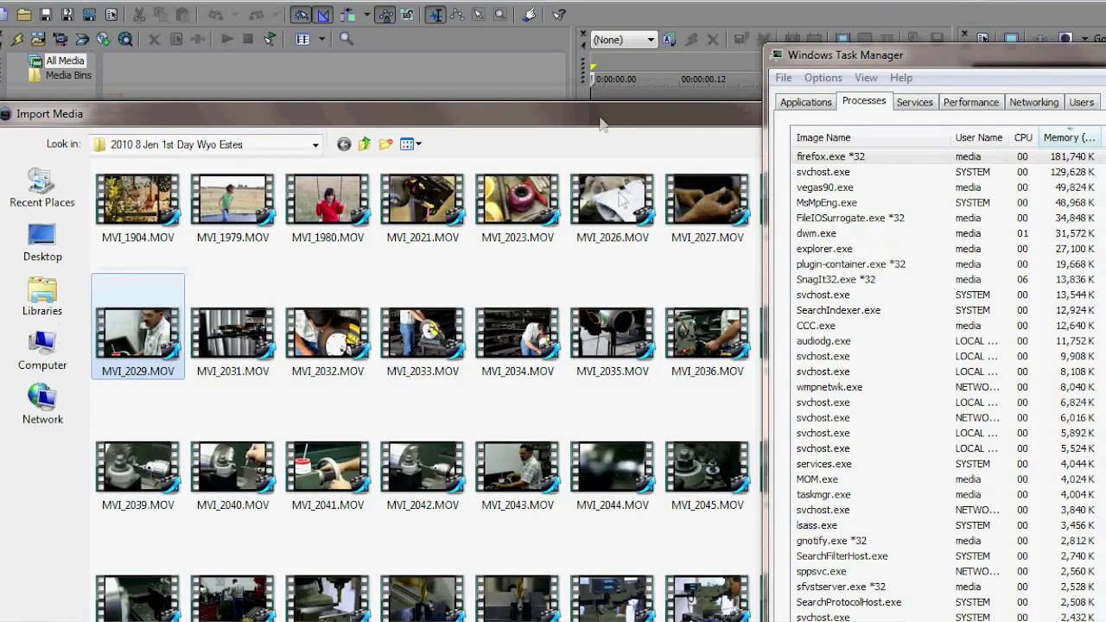
pyautogui.doubleClick(138, 325)
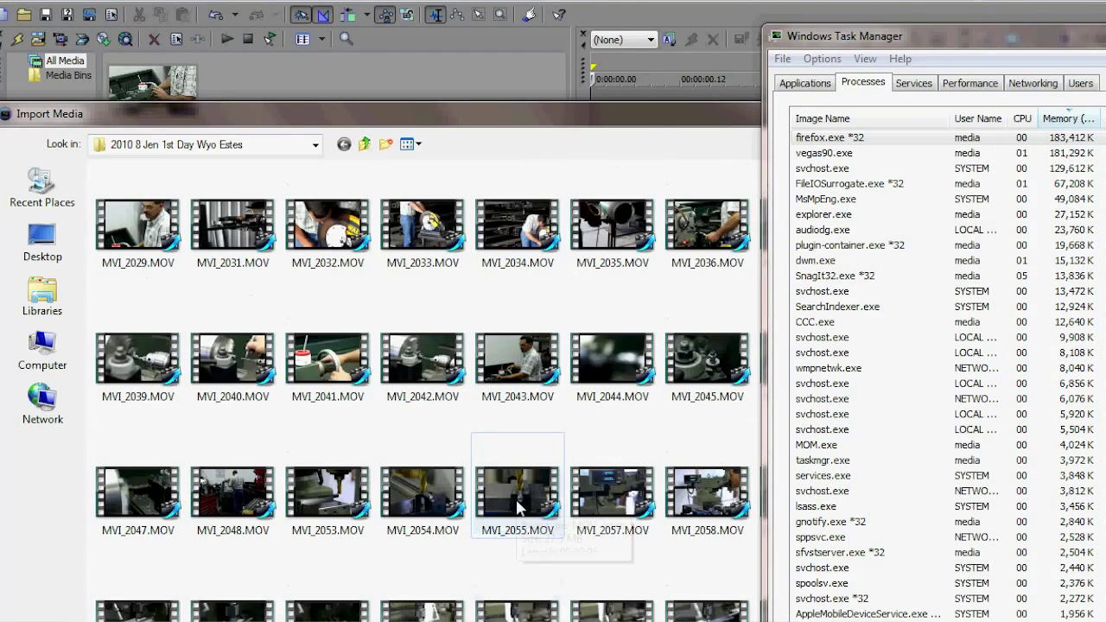
# Browse the Import Media dialog and close it, leaving project media empty.
pyautogui.click(136, 224)
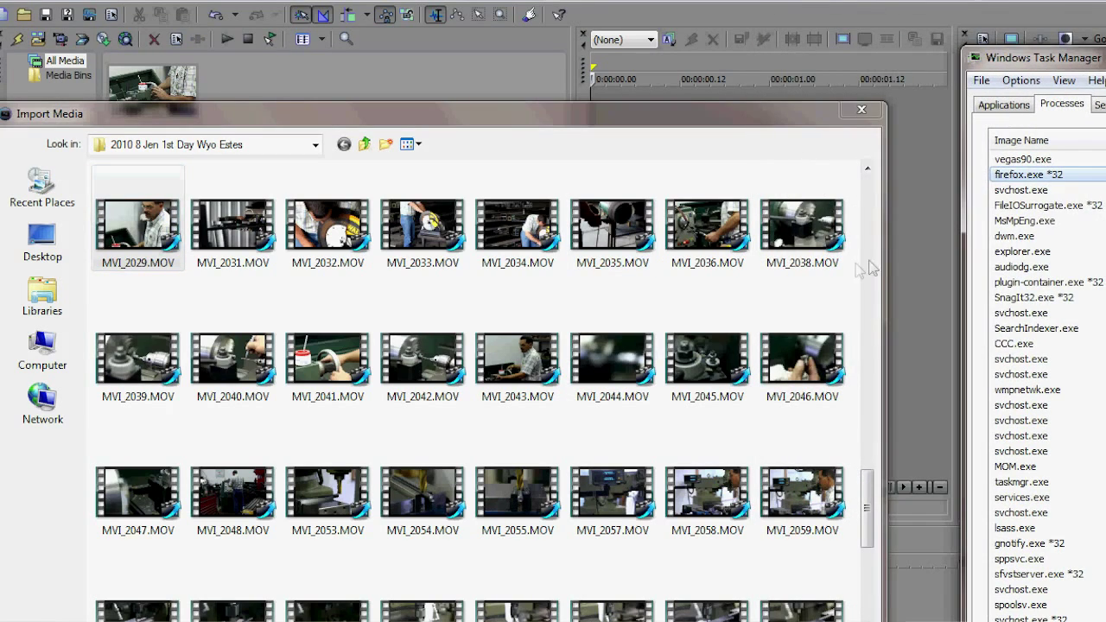
pyautogui.click(802, 353)
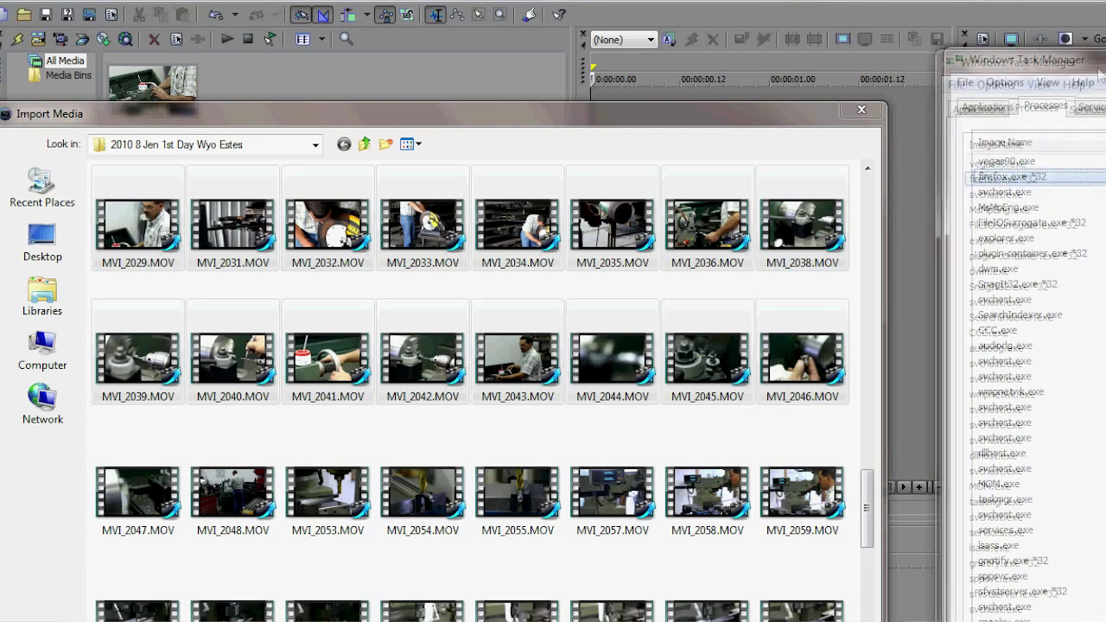
pyautogui.click(232, 221)
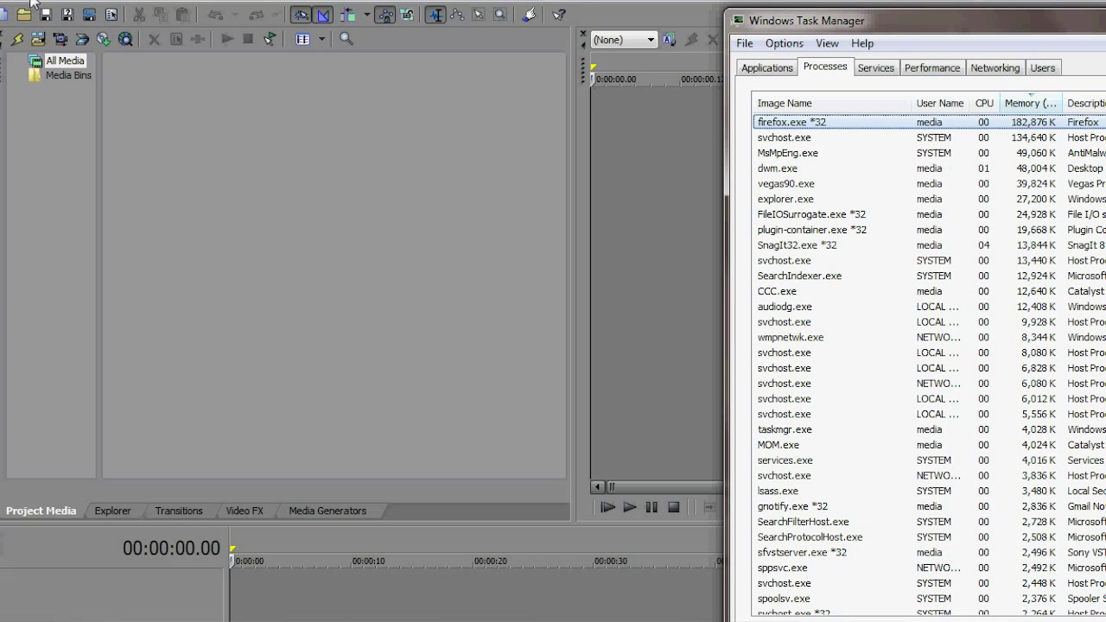
# Use File > Open to load all MOV clips from MVI_2029 onward into project media.
pyautogui.click(17, 8)
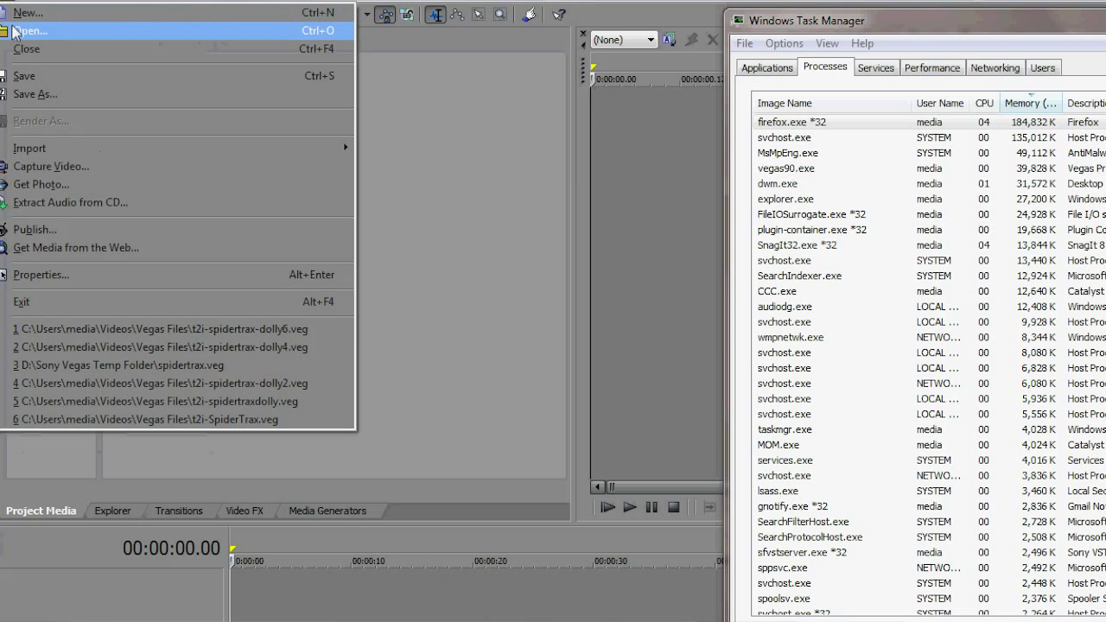
pyautogui.click(31, 31)
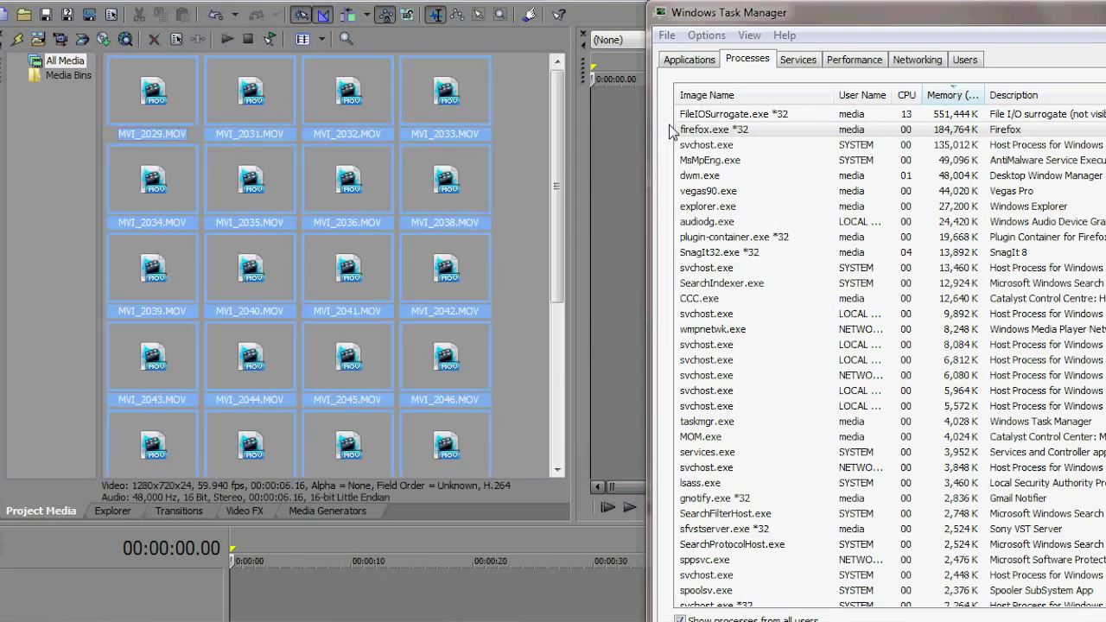
# Scroll the Project Media list to check the clips' thumbnails as they build.
pyautogui.click(714, 128)
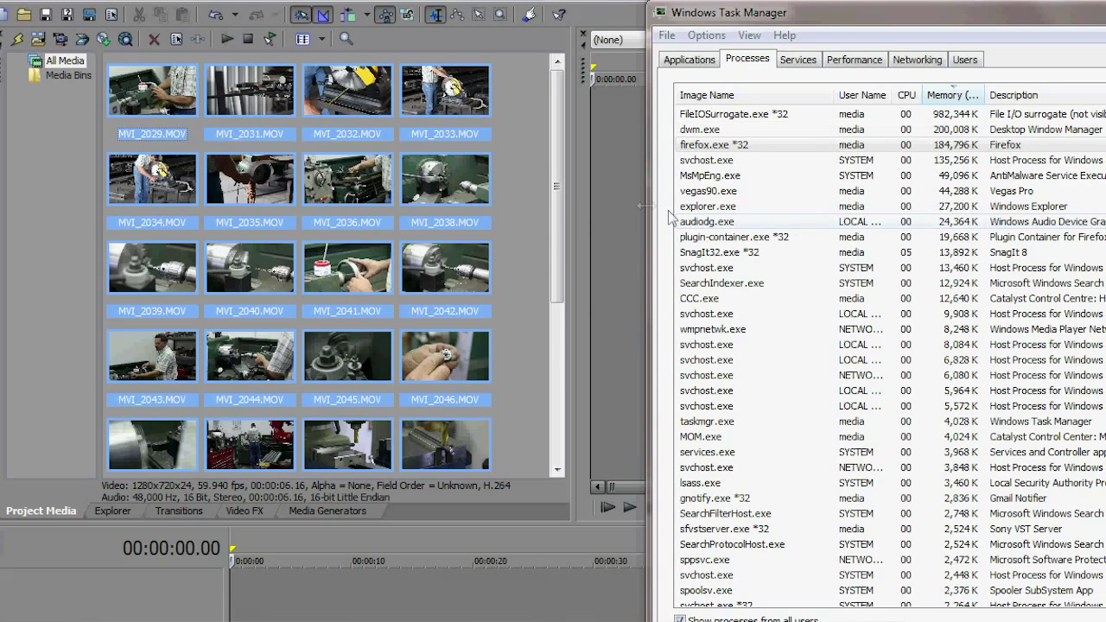
pyautogui.scroll(-3)
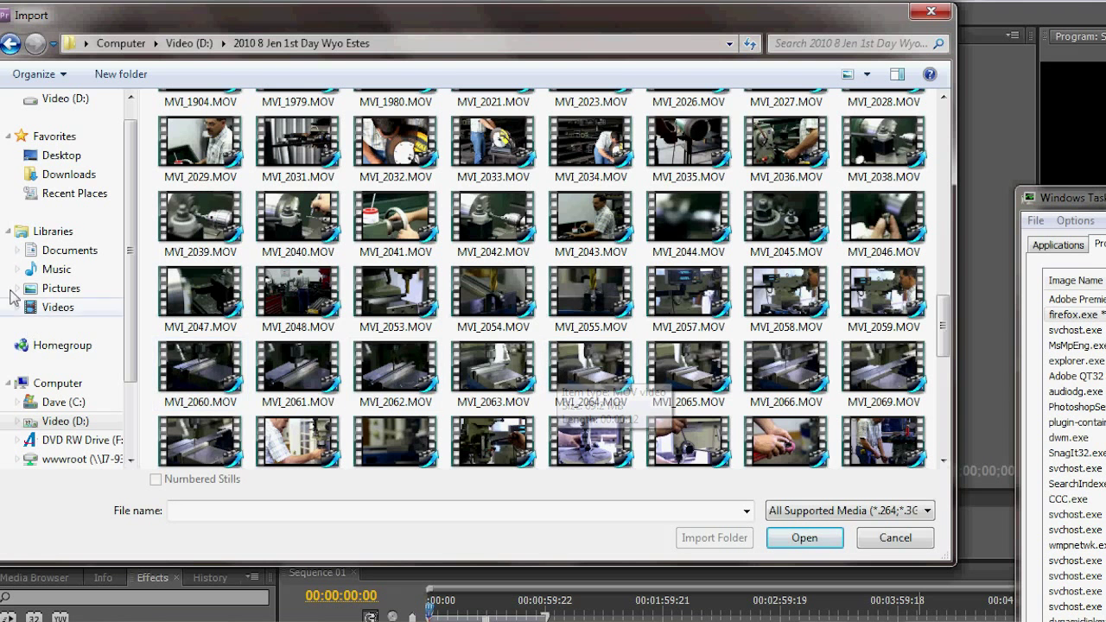
pyautogui.moveTo(200, 138)
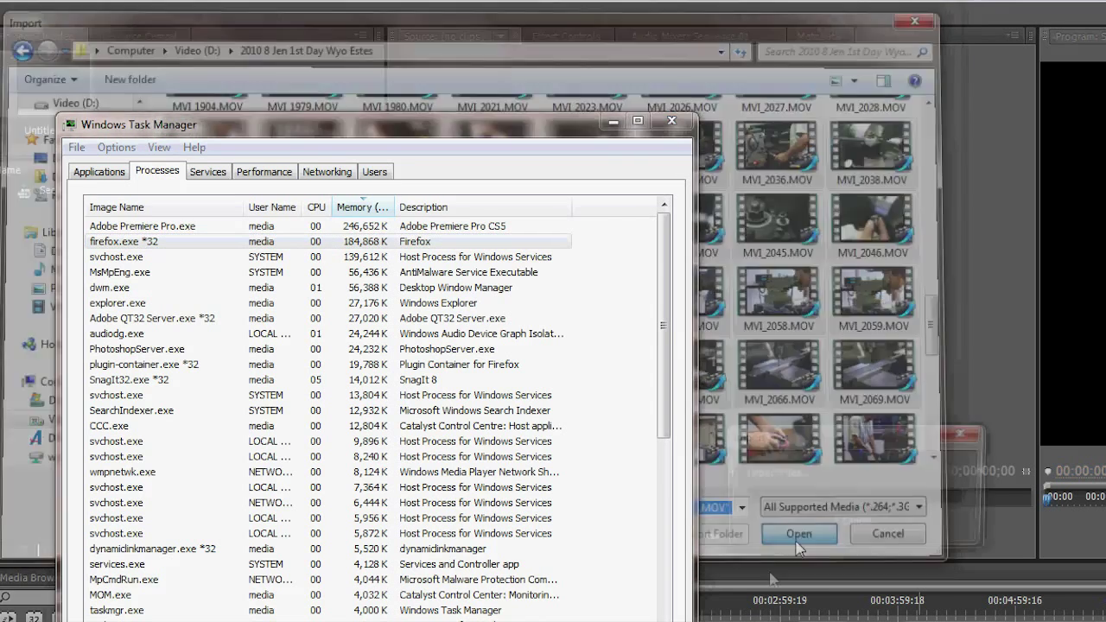
# Import the selected MOV files, giving 33 project items including Sequence 01.
pyautogui.click(798, 532)
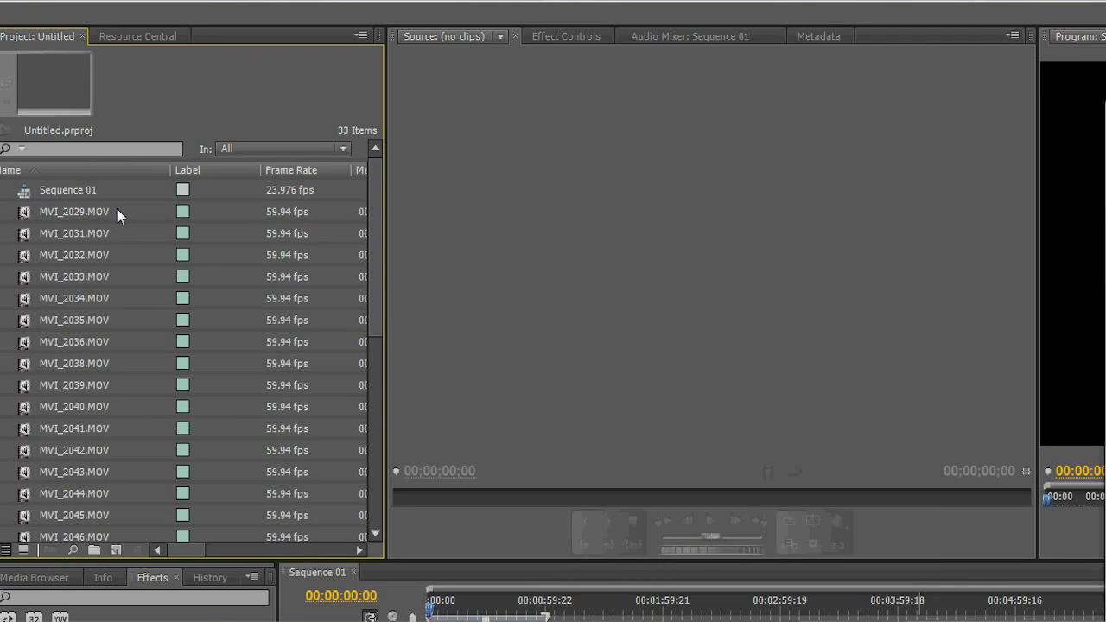
# Select MVI_2029.MOV and scroll toward the last clip to extend the selection.
pyautogui.click(74, 210)
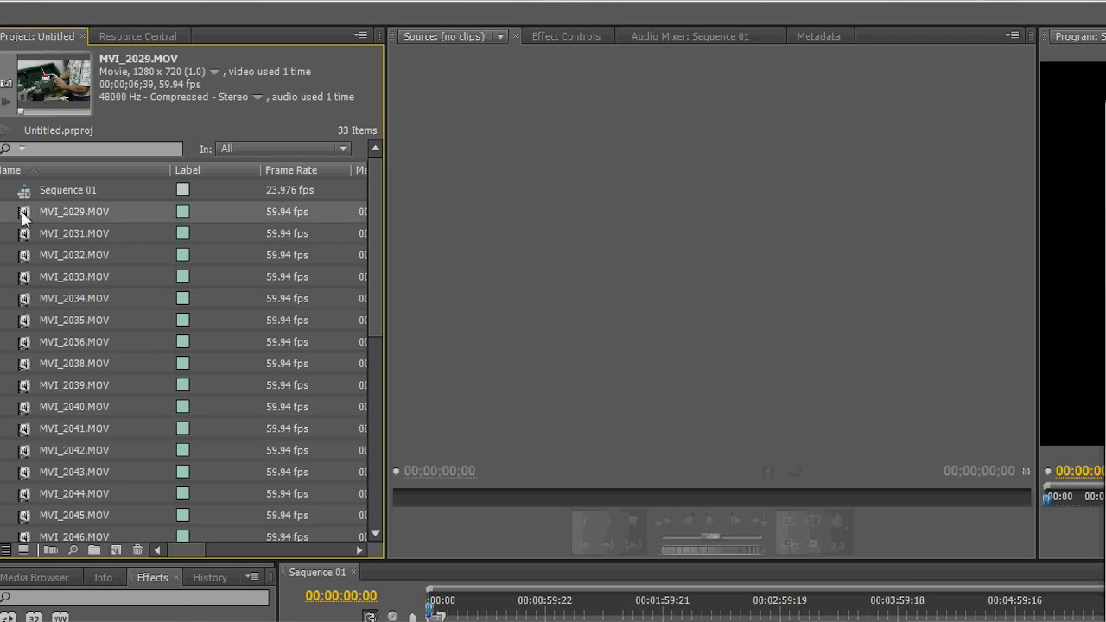
pyautogui.scroll(-3)
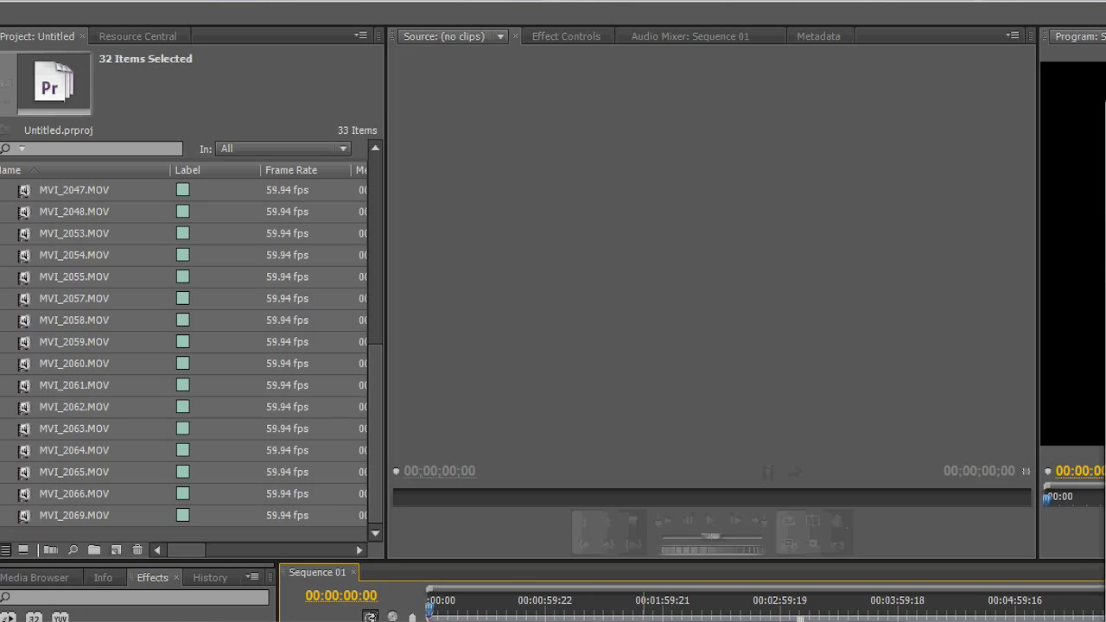
pyautogui.moveTo(1040, 185)
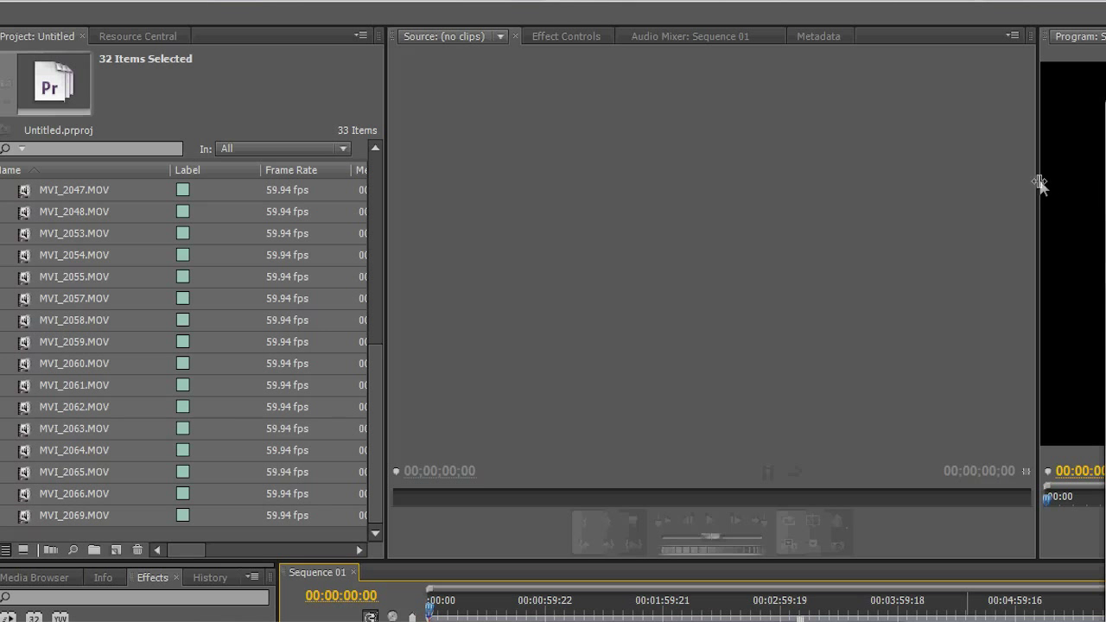